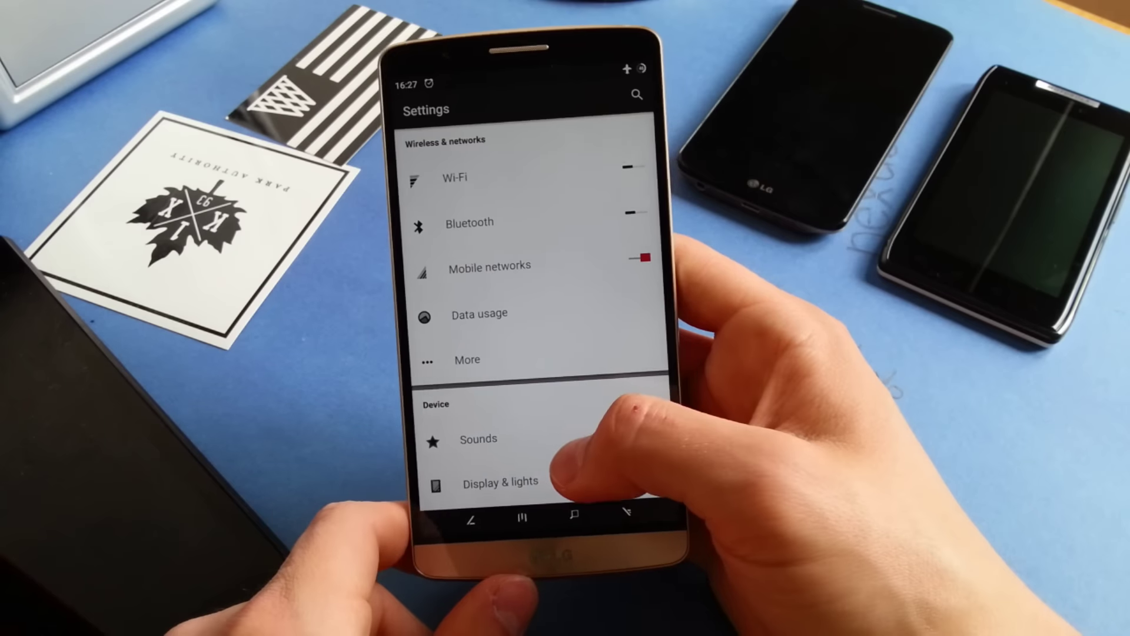
Open Status bar and browse its network traffic, battery style and notification count options
{"action": "scroll", "scroll_direction": "down", "scroll_amount": 3}
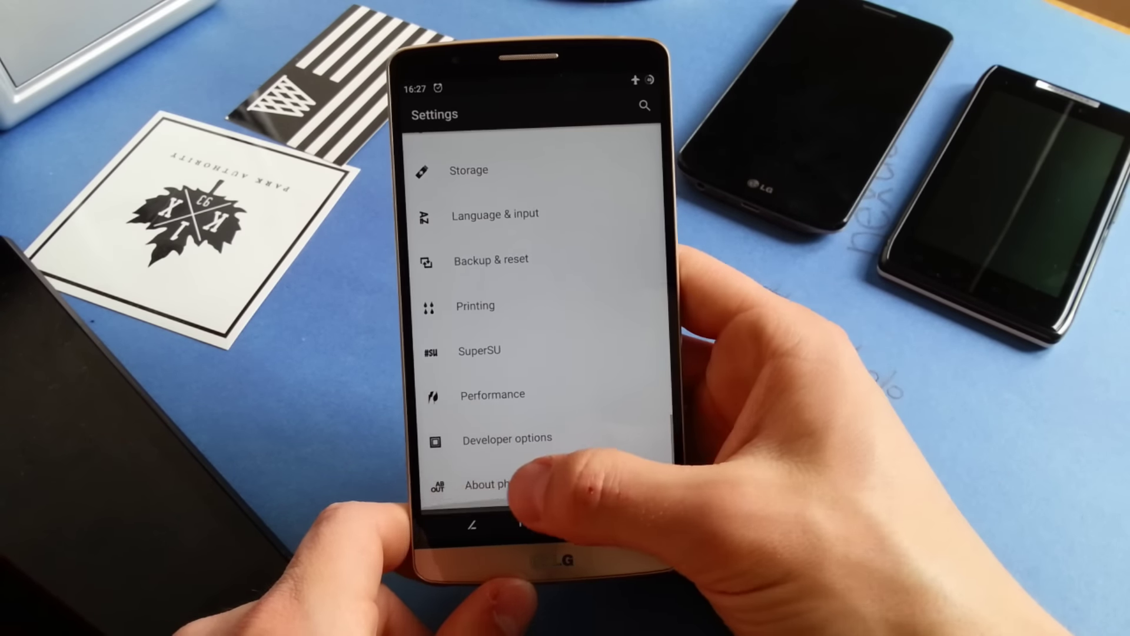
{"action": "left_click", "coordinate": [489, 483]}
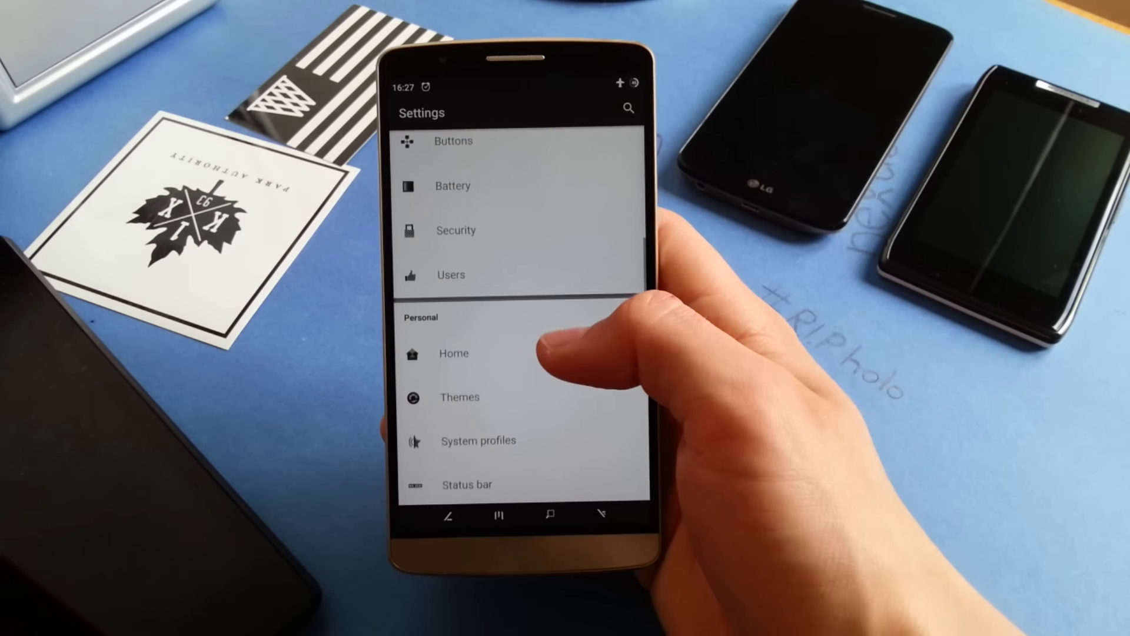
{"action": "scroll", "scroll_direction": "down", "scroll_amount": 3}
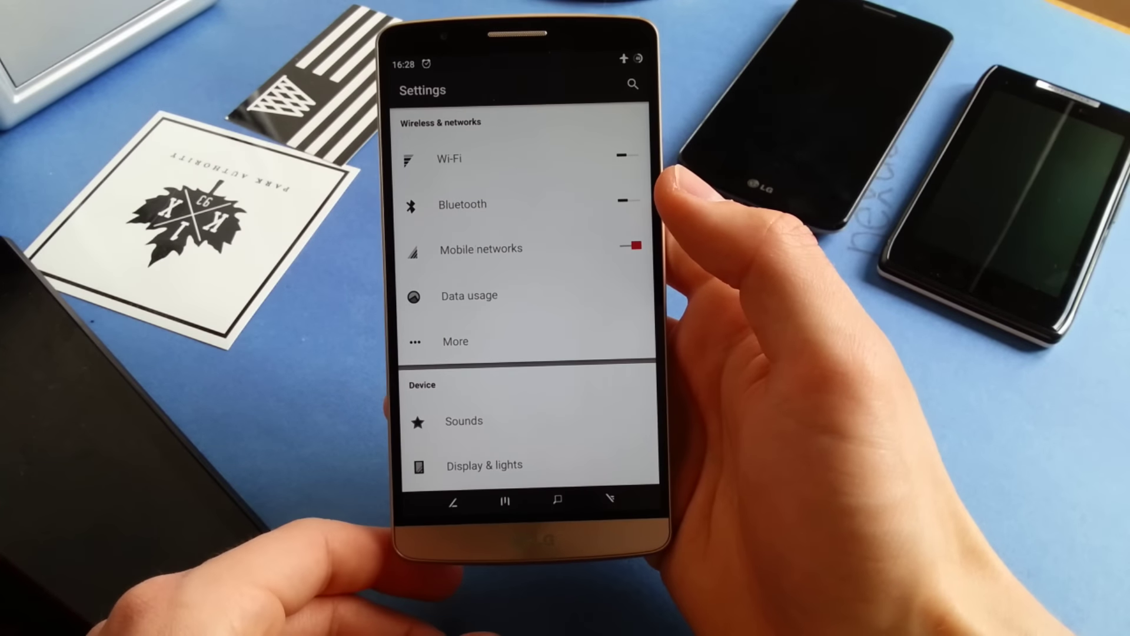
{"action": "scroll", "scroll_direction": "down", "scroll_amount": 3}
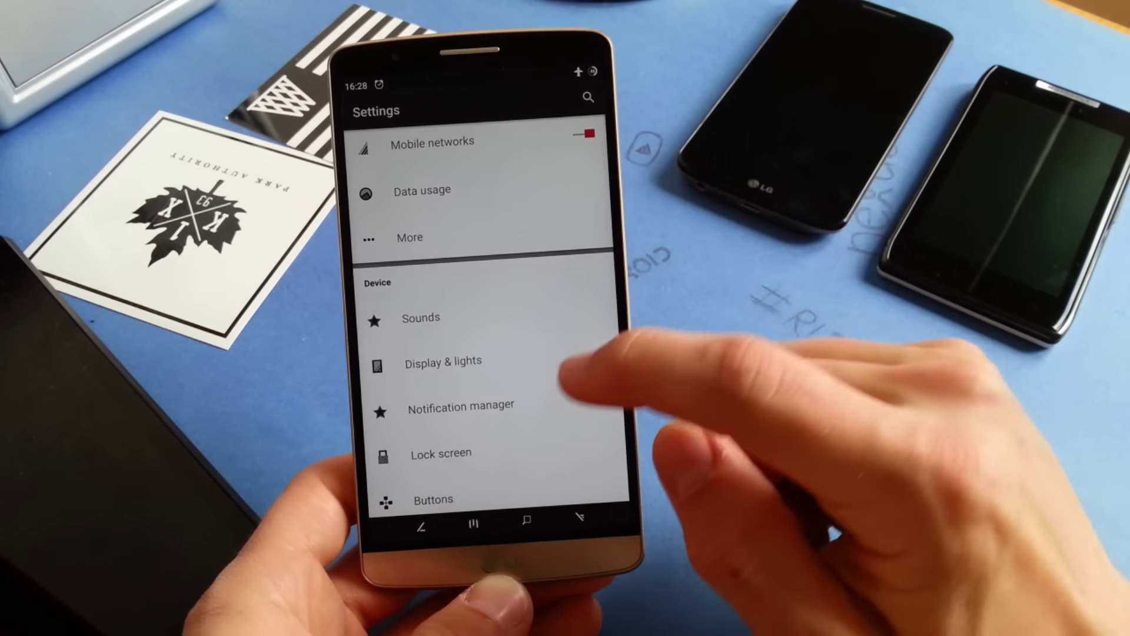
{"action": "scroll", "scroll_direction": "down", "scroll_amount": 3}
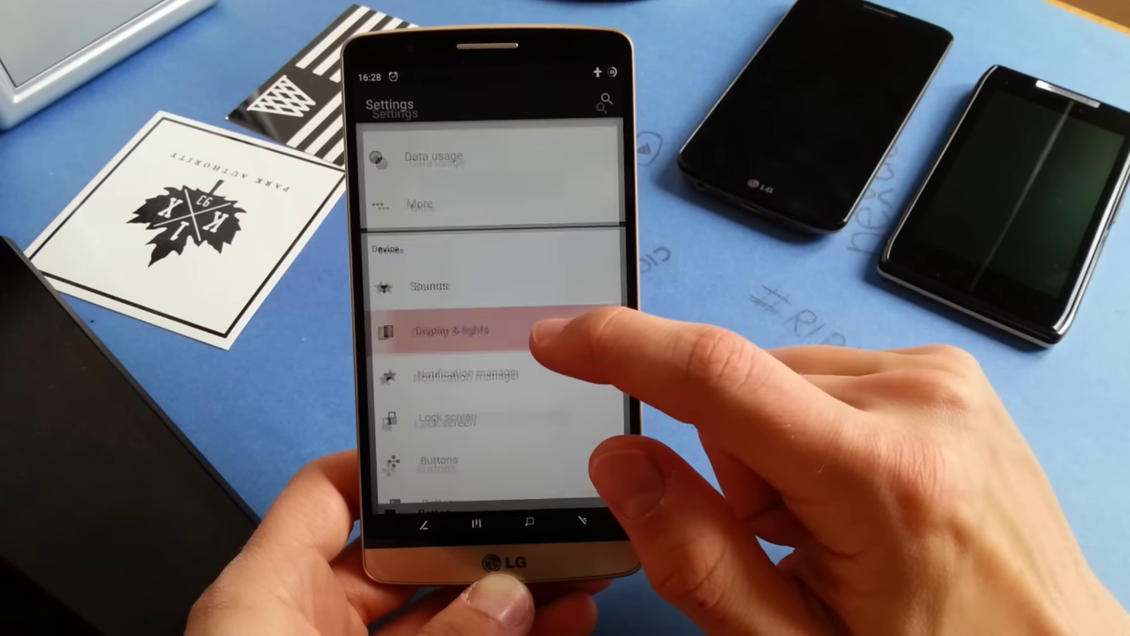
Visit Display & lights, then open the Performance screen with per-app profiles and I/O scheduler
{"action": "left_click", "coordinate": [448, 330]}
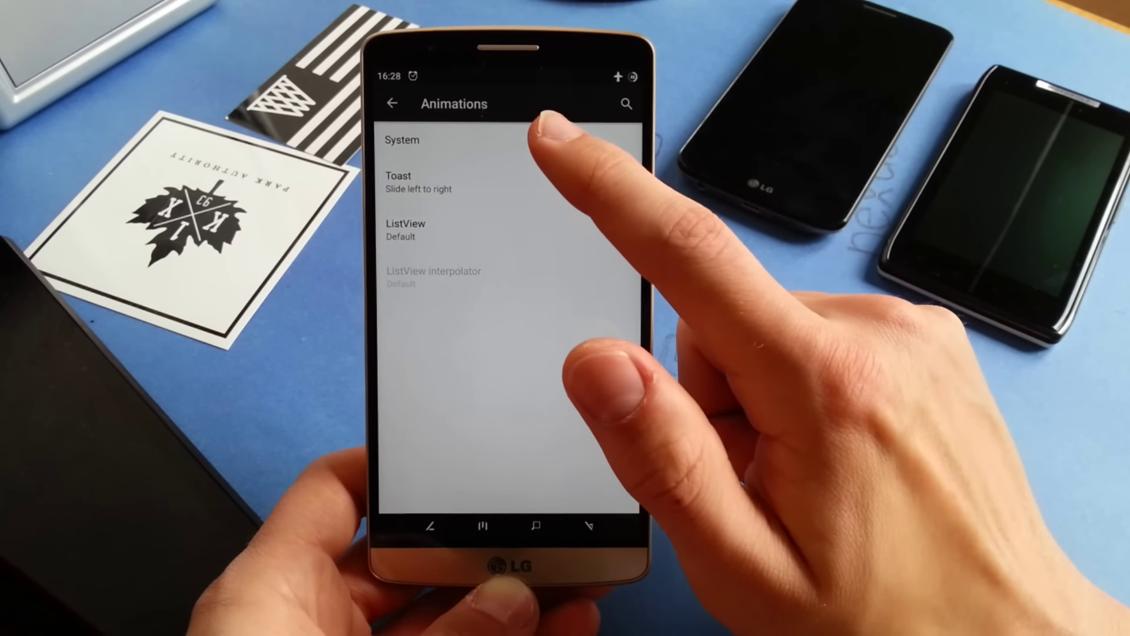
{"action": "left_click", "coordinate": [402, 140]}
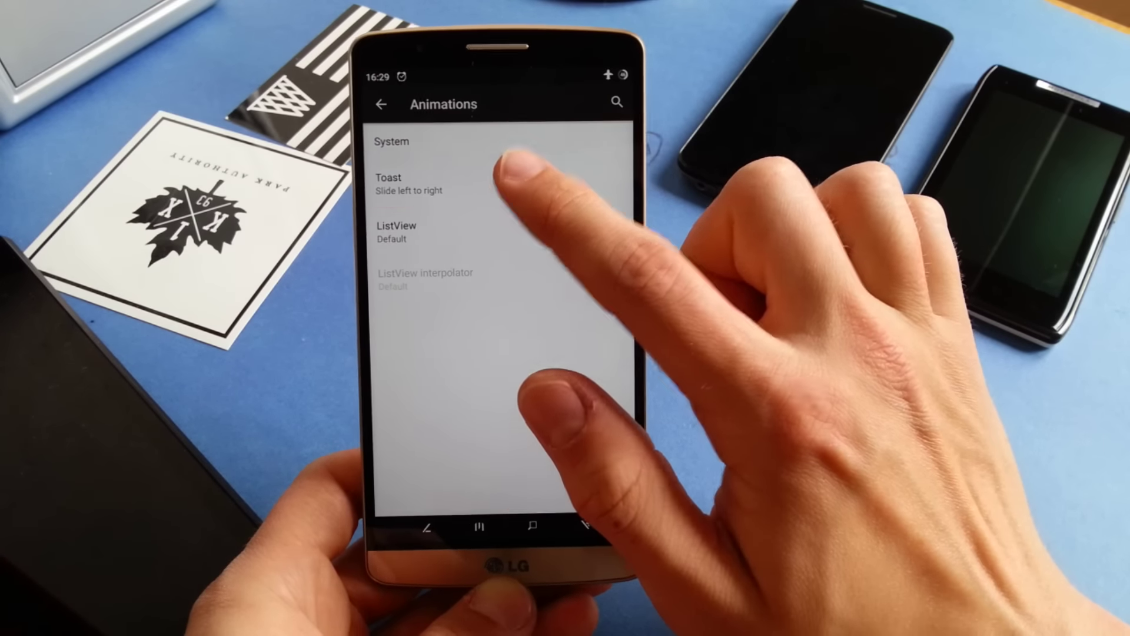
{"action": "left_click", "coordinate": [388, 184]}
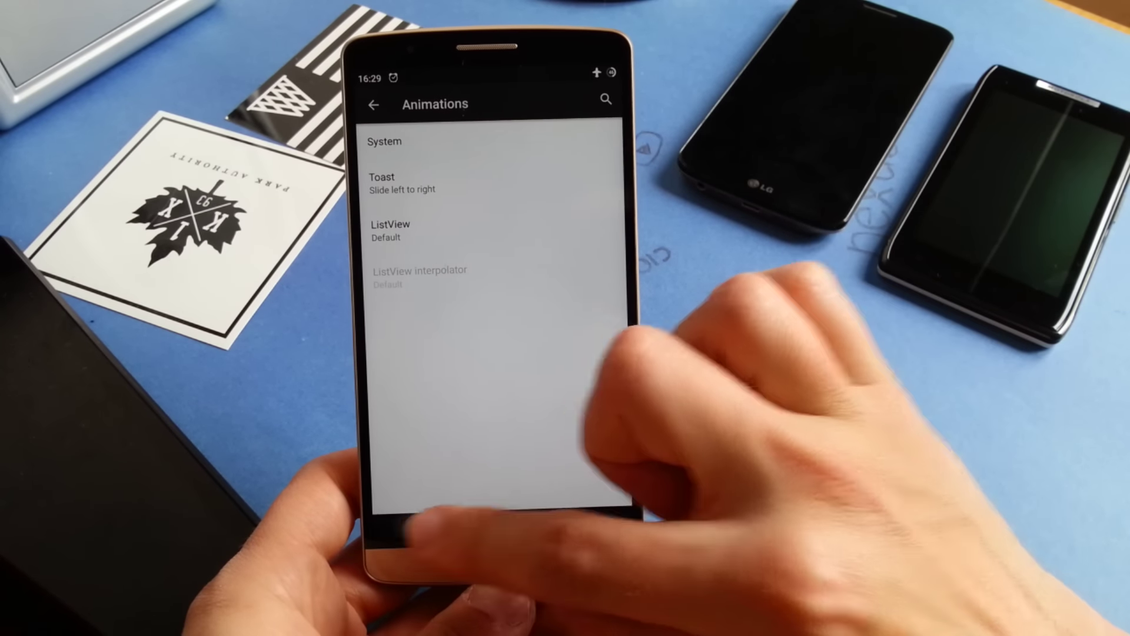
{"action": "left_click", "coordinate": [377, 104]}
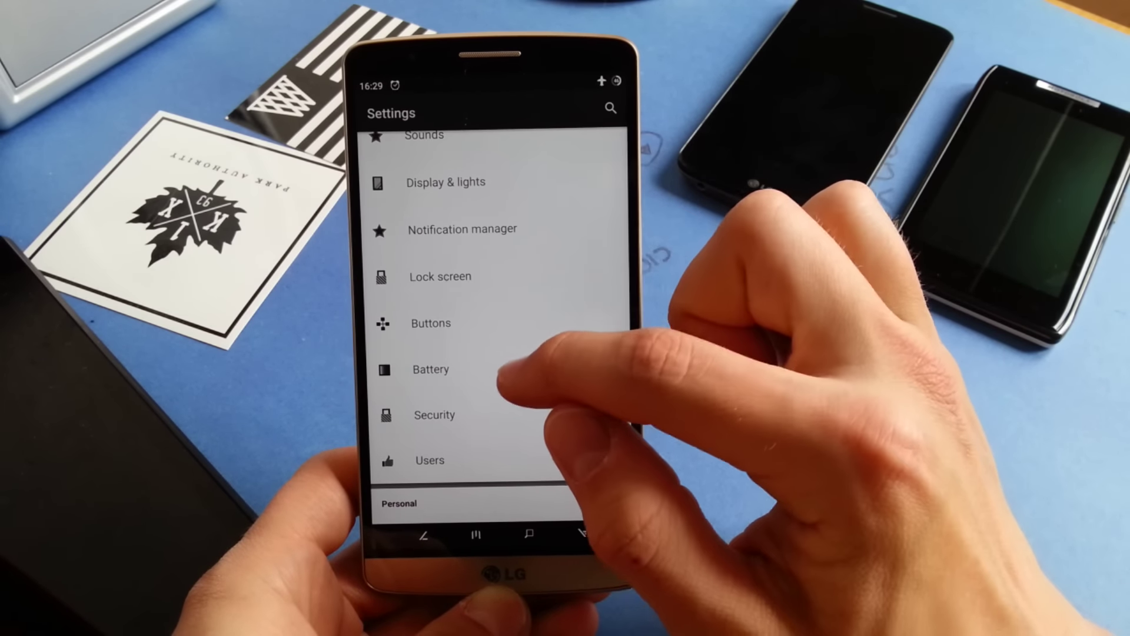
{"action": "scroll", "scroll_direction": "down", "scroll_amount": 3}
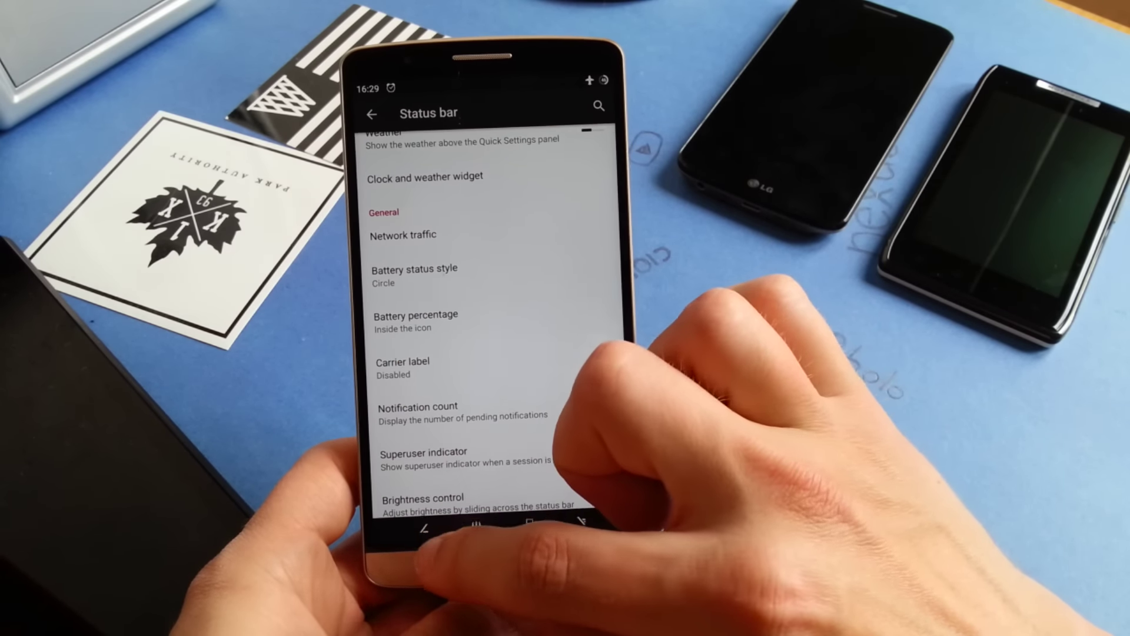
{"action": "left_click", "coordinate": [373, 113]}
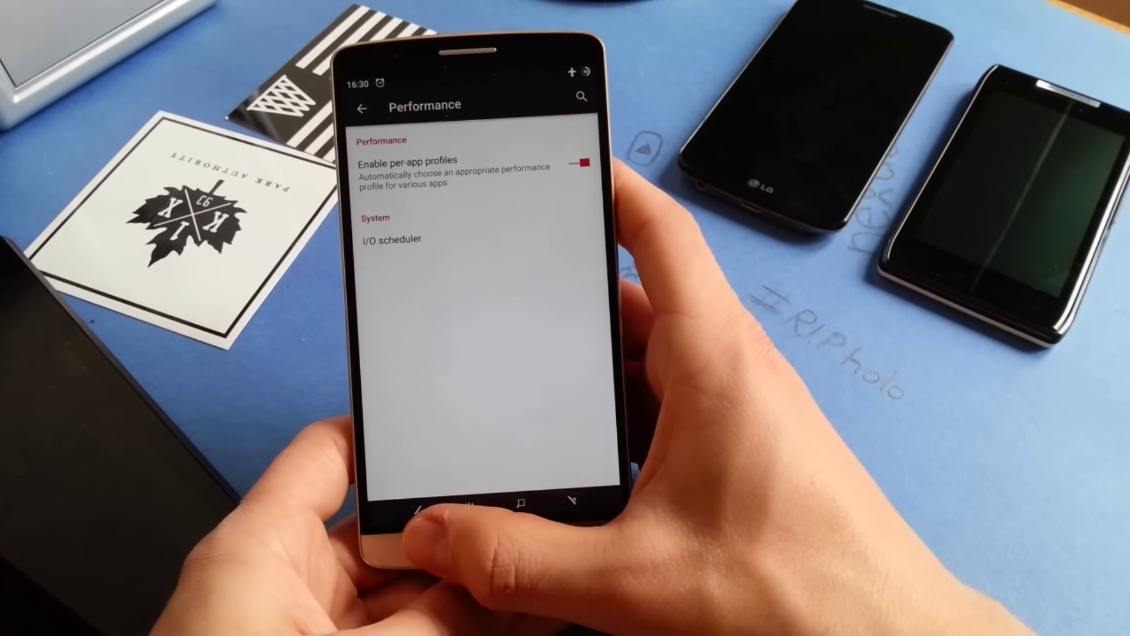
Go back from Performance to the bottom of the main Settings list
{"action": "left_click", "coordinate": [362, 107]}
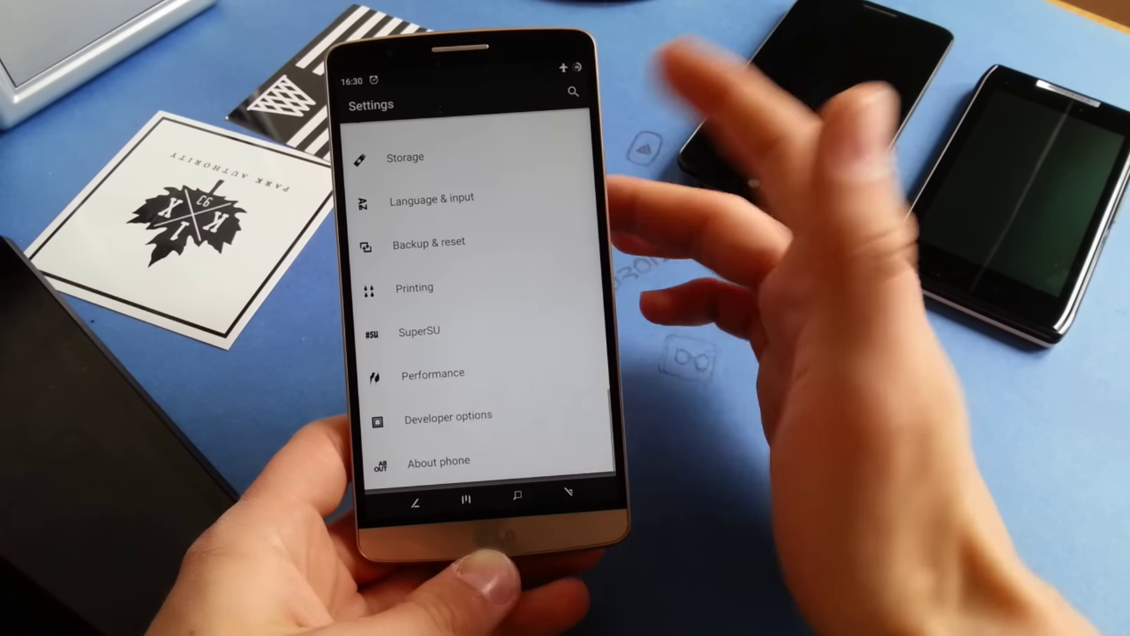